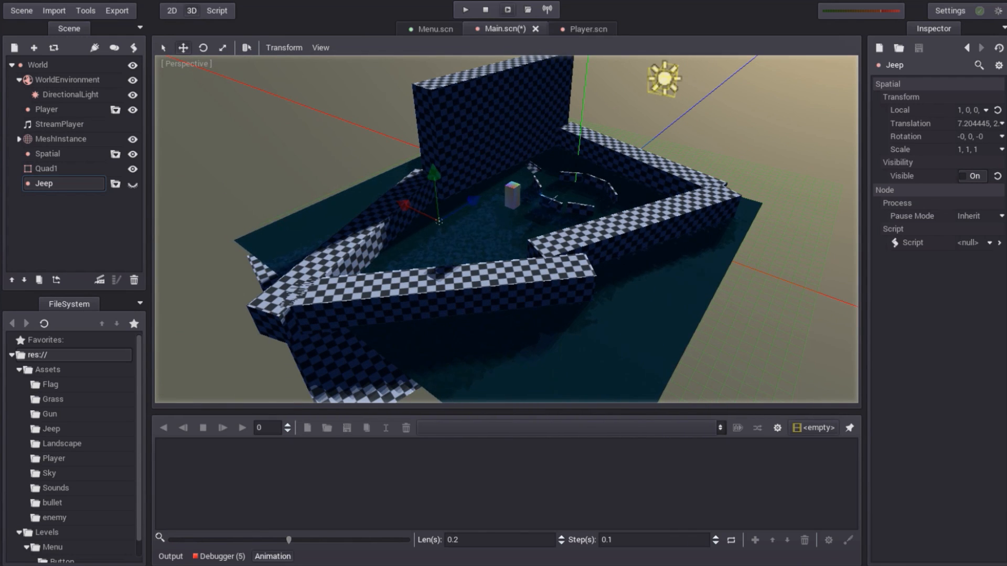
# Step: Run the project from the editor toolbar so the UnderTheWind main menu appears
pyautogui.click(463, 10)
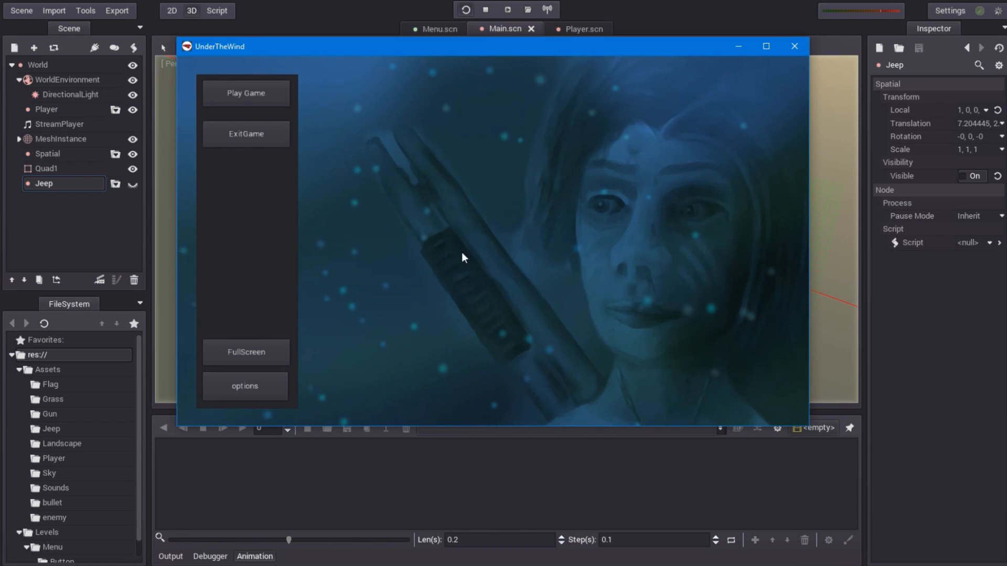
pyautogui.moveTo(529, 275)
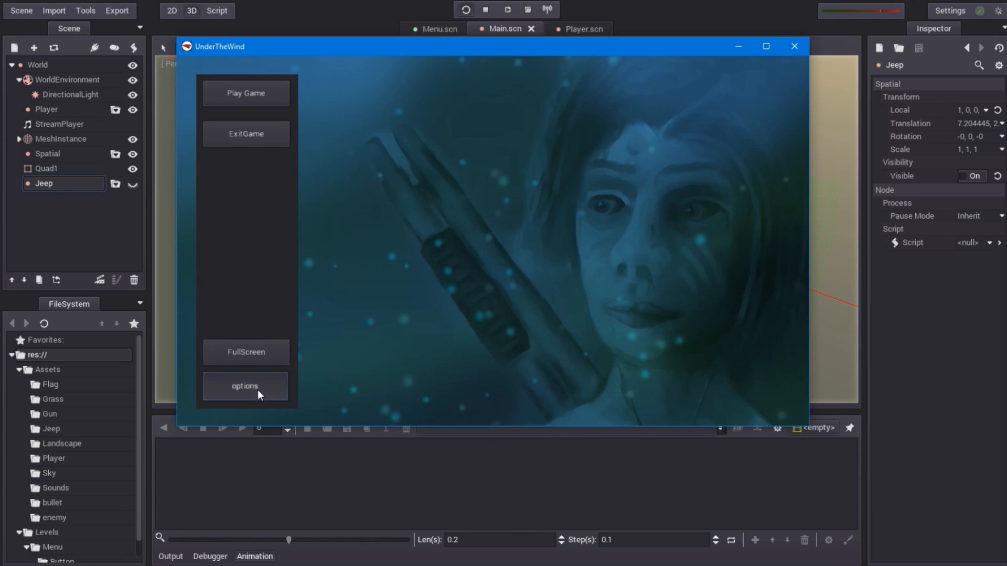
pyautogui.click(244, 386)
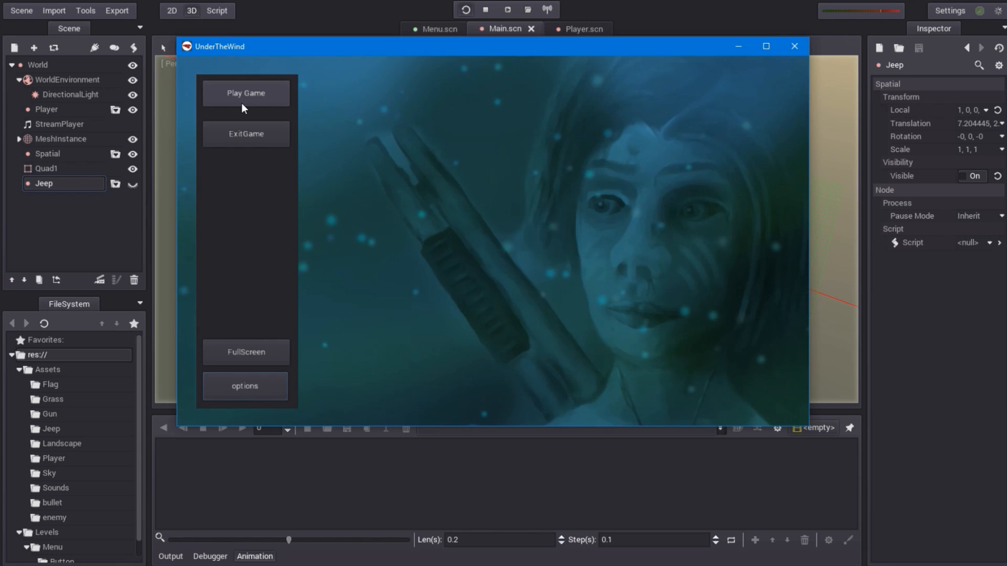
pyautogui.moveTo(421, 261)
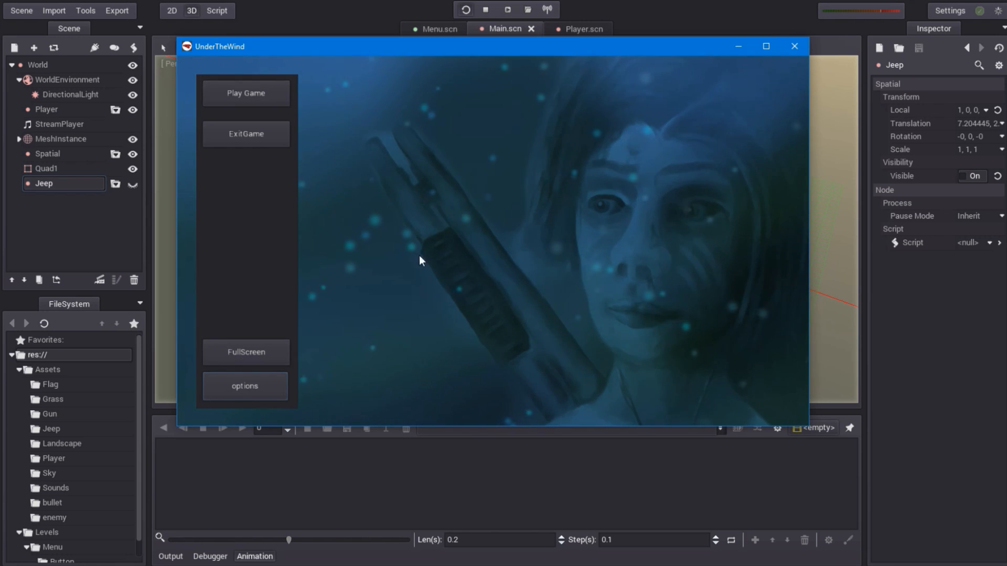
pyautogui.moveTo(305, 387)
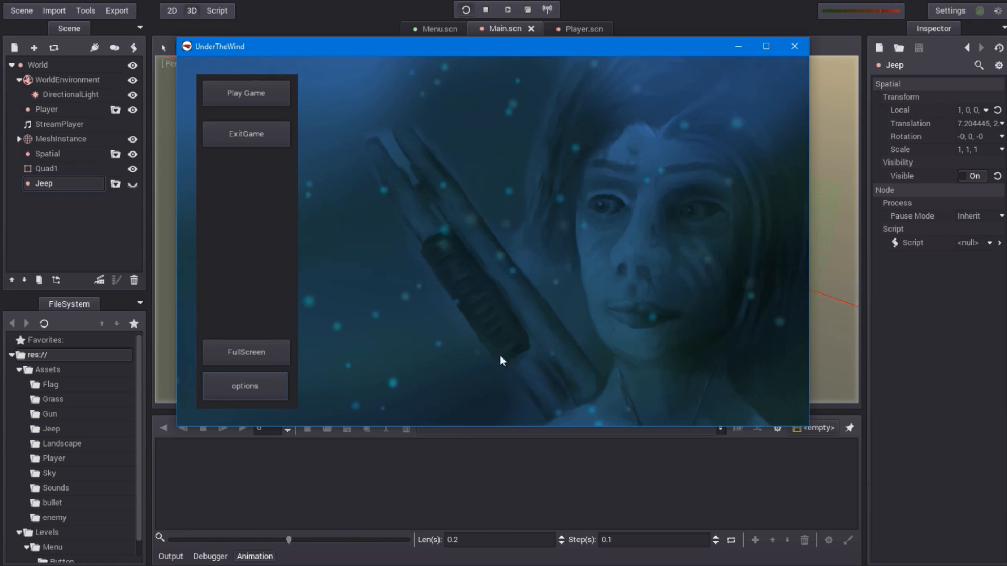
pyautogui.moveTo(429, 141)
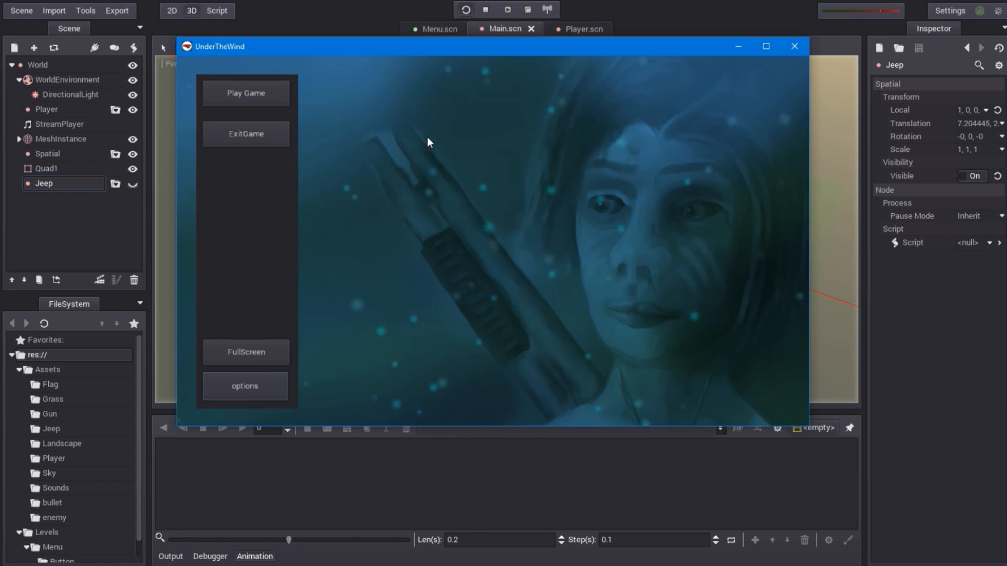
pyautogui.moveTo(397, 159)
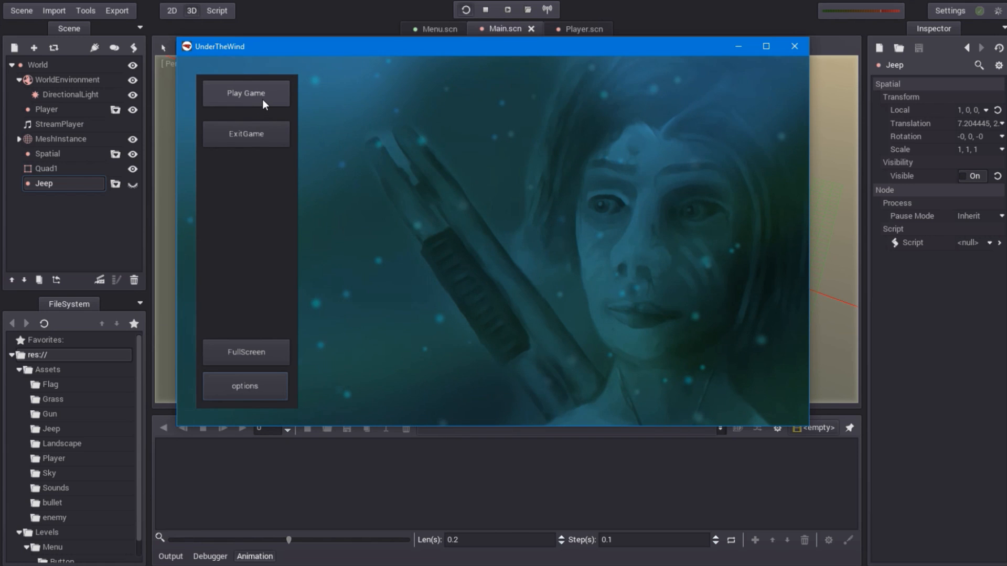
pyautogui.click(245, 94)
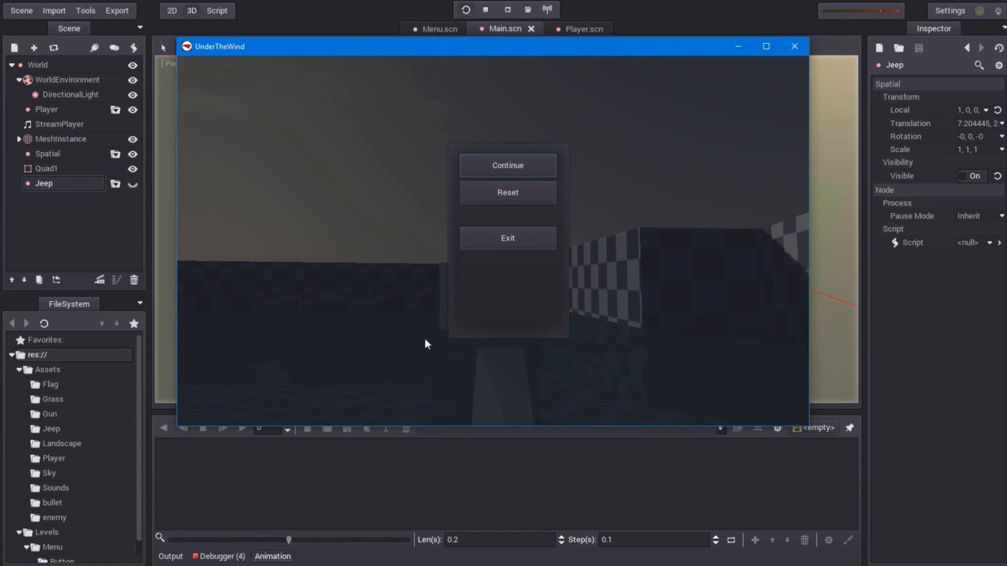
pyautogui.moveTo(330, 329)
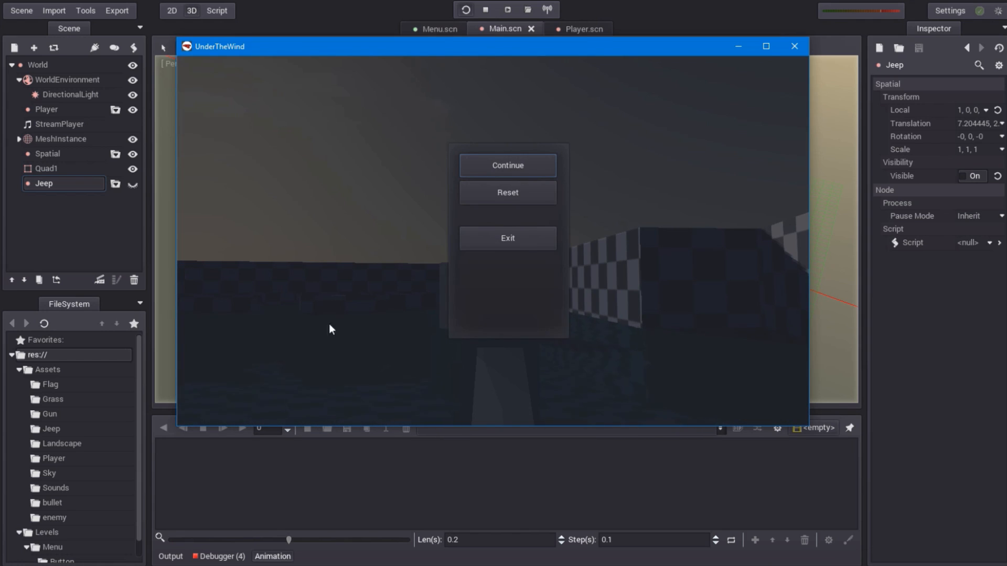
pyautogui.moveTo(405, 300)
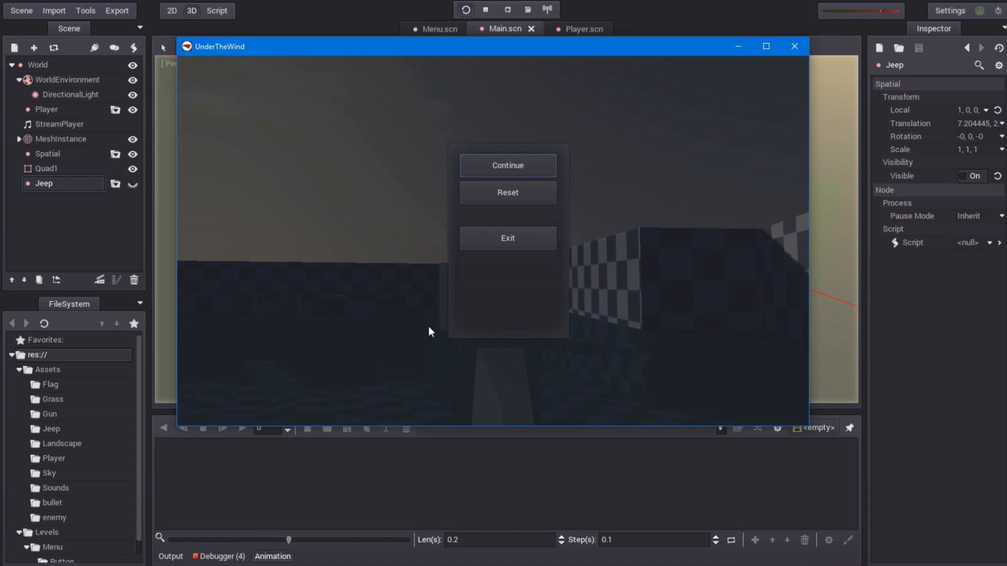
pyautogui.moveTo(533, 177)
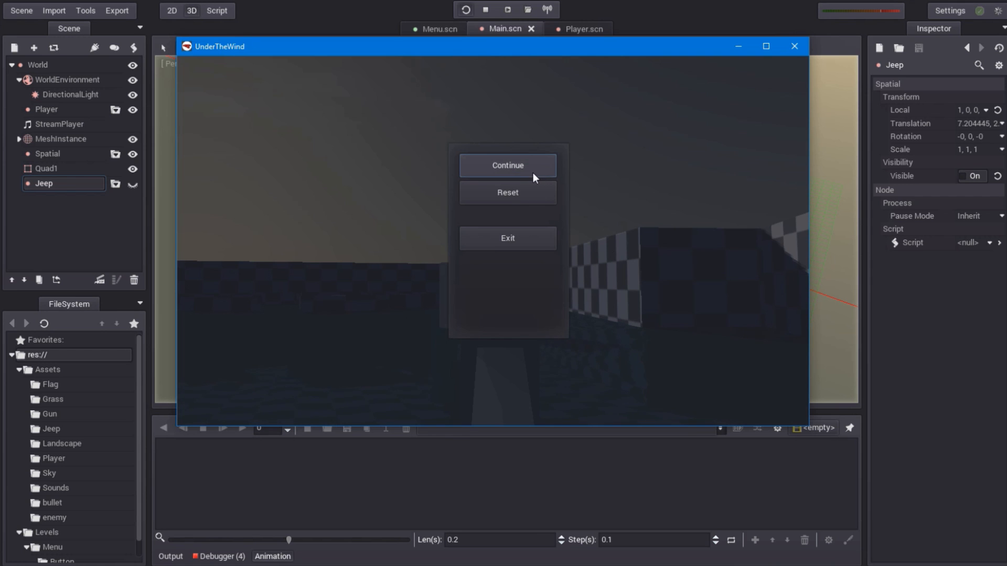
# Step: Continue into the 3D level, then pause again with Escape to show Continue, Reset and Exit
pyautogui.click(506, 166)
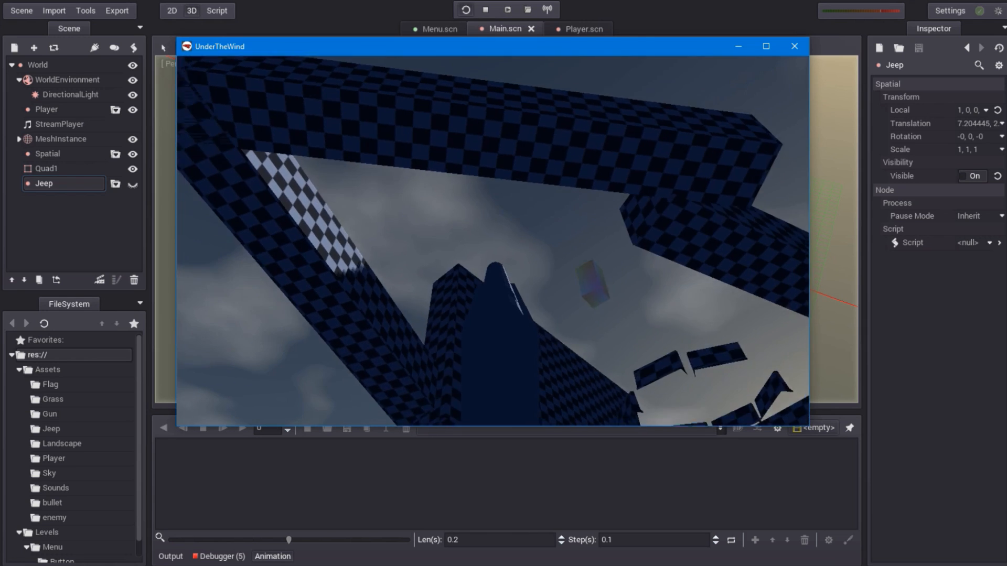
pyautogui.press('Escape')
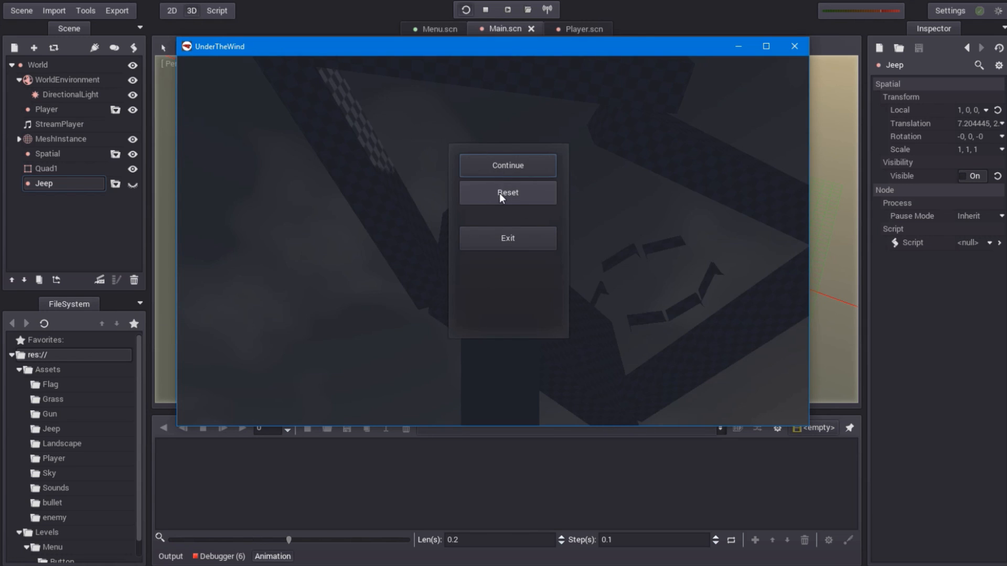